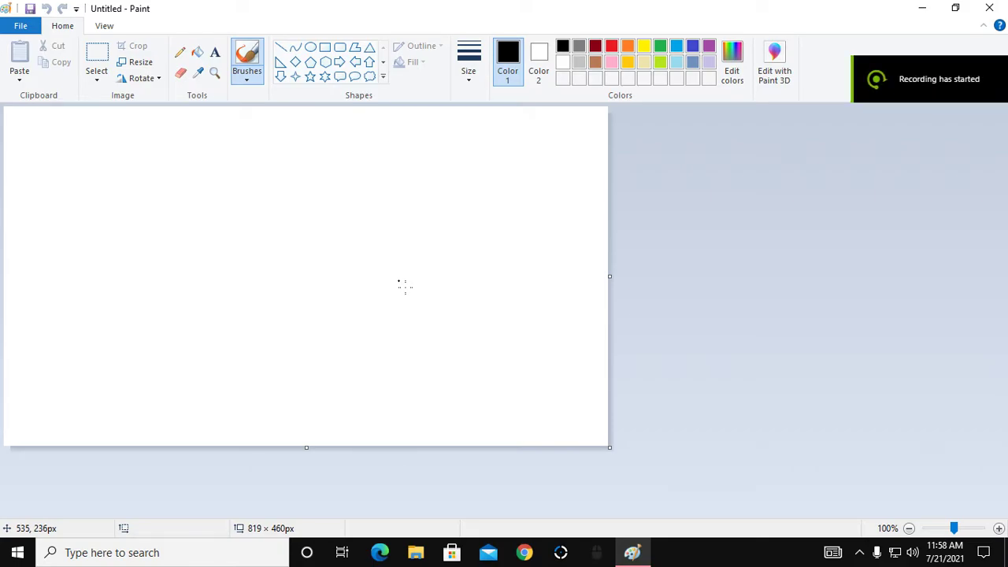
mouse_move(323, 138)
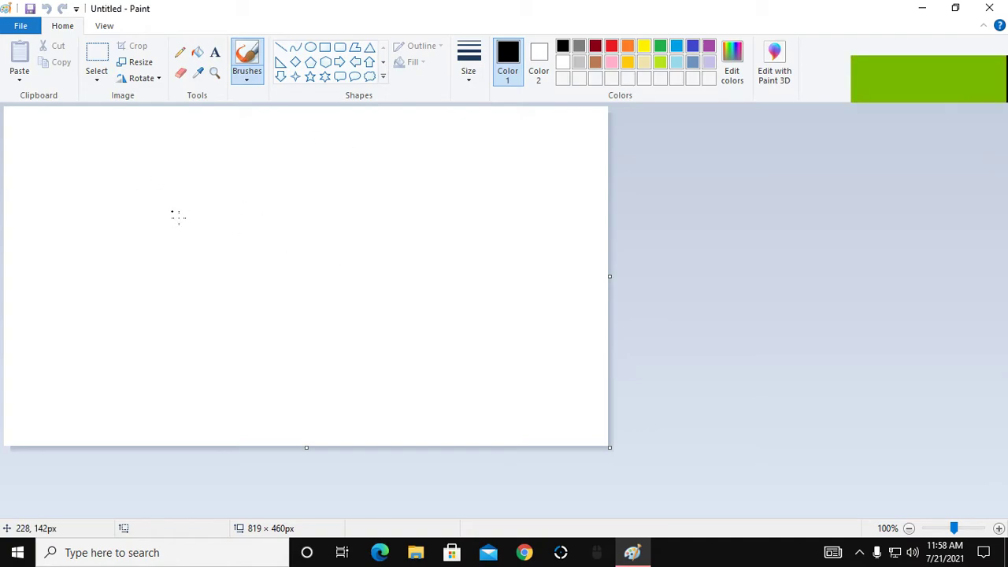
mouse_move(318, 338)
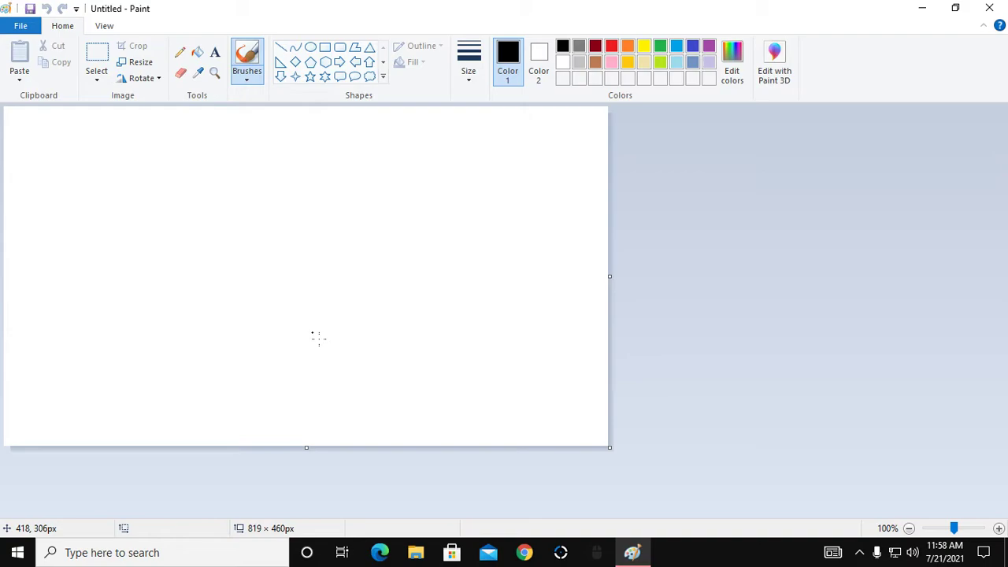
Switch to green and sketch a rough helicopter body outline with the brush
click(660, 44)
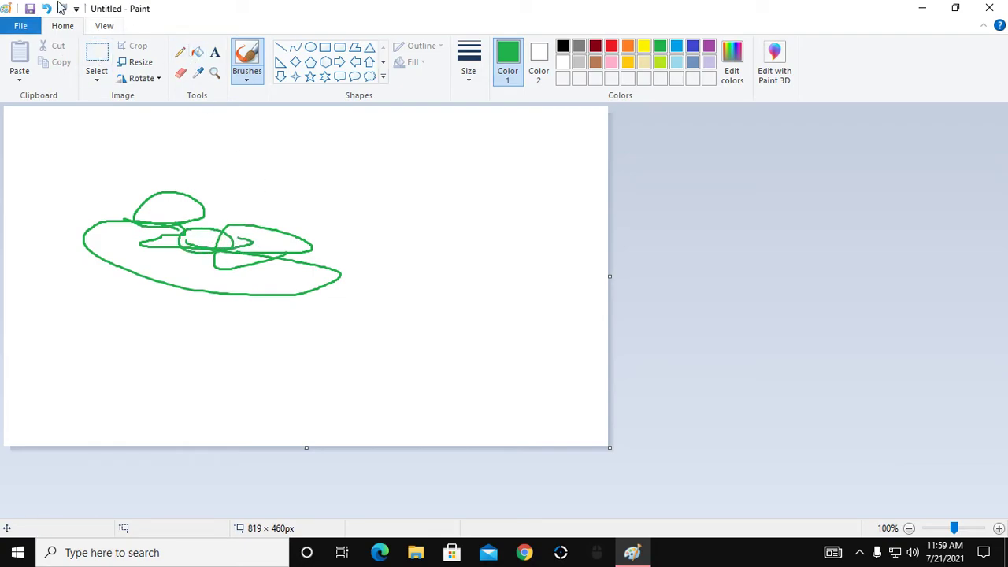
Undo the first sketch and redraw the green helicopter, adding a black tail, red person and red car
key(ctrl+z)
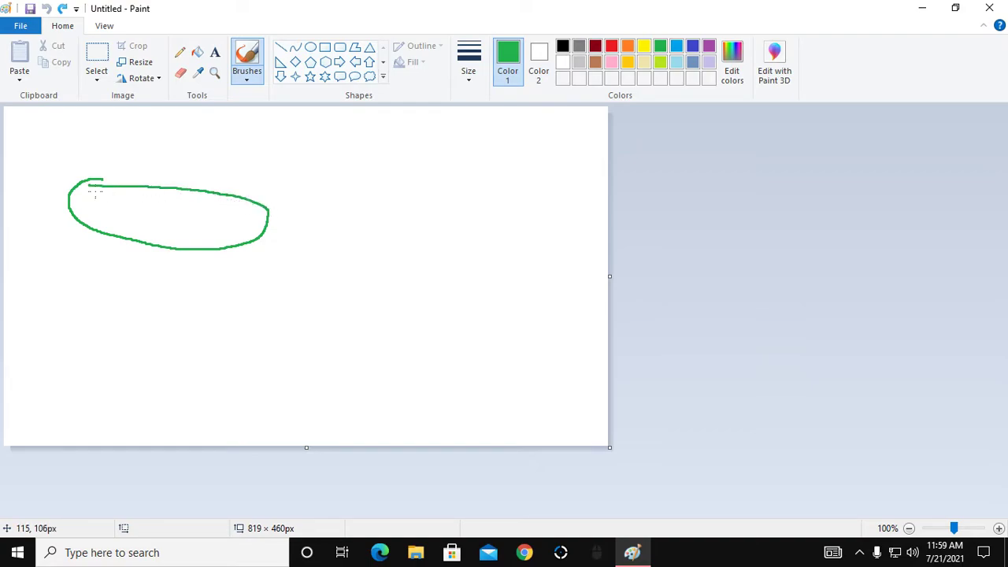
drag(93, 236, 93, 260)
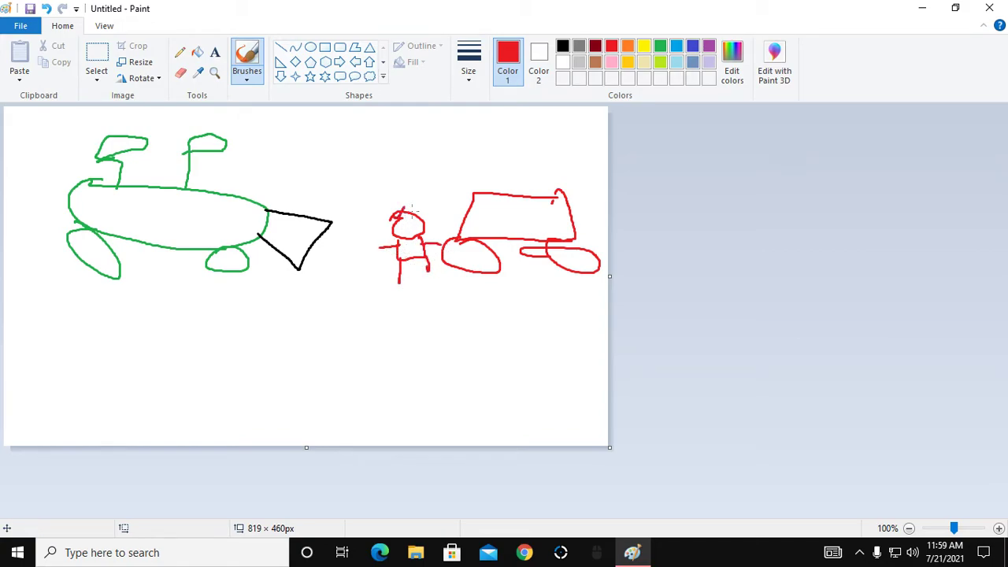
Give the red person a hat and brush a yellow path from the helicopter tail to the person
drag(407, 189, 438, 213)
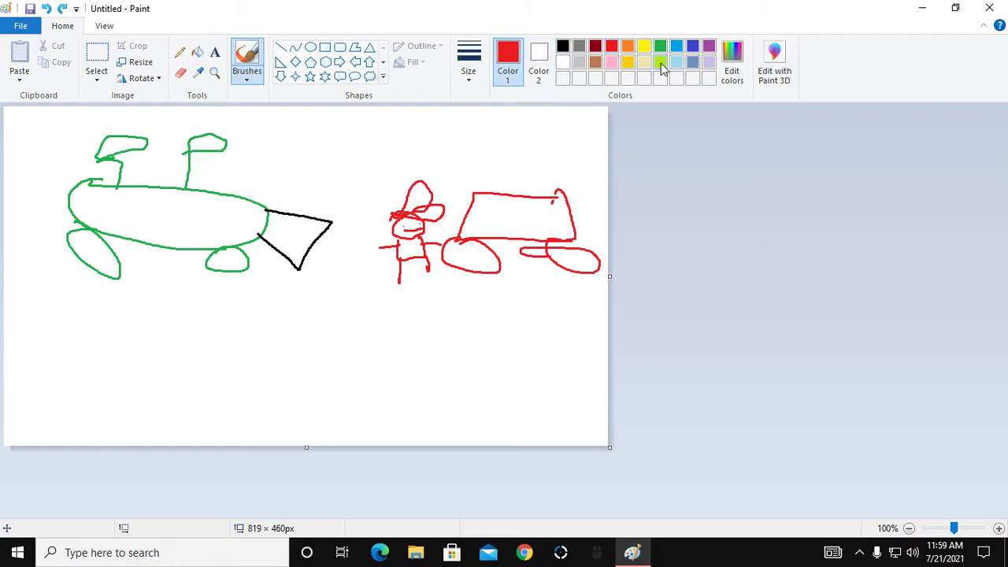
click(660, 63)
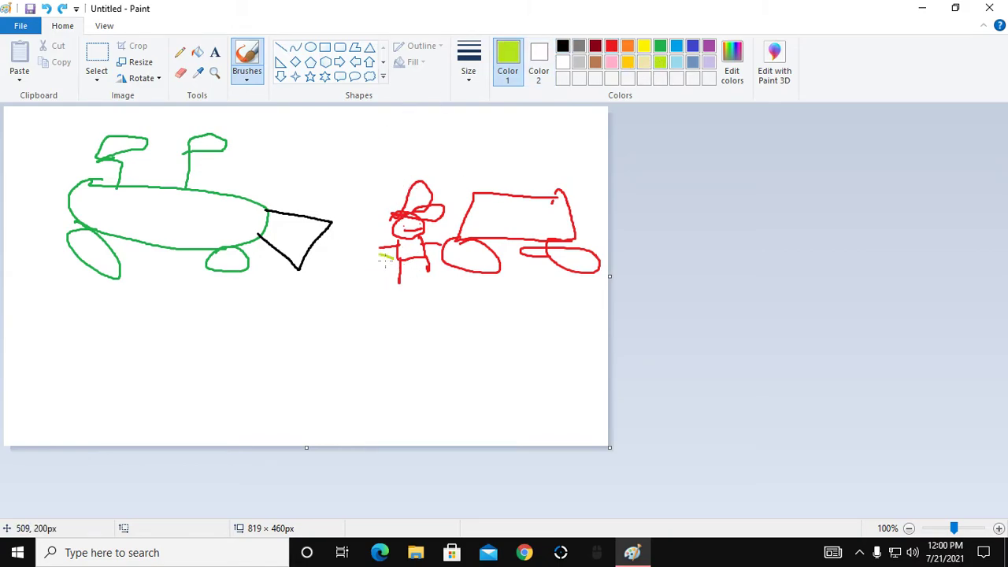
drag(268, 233, 391, 260)
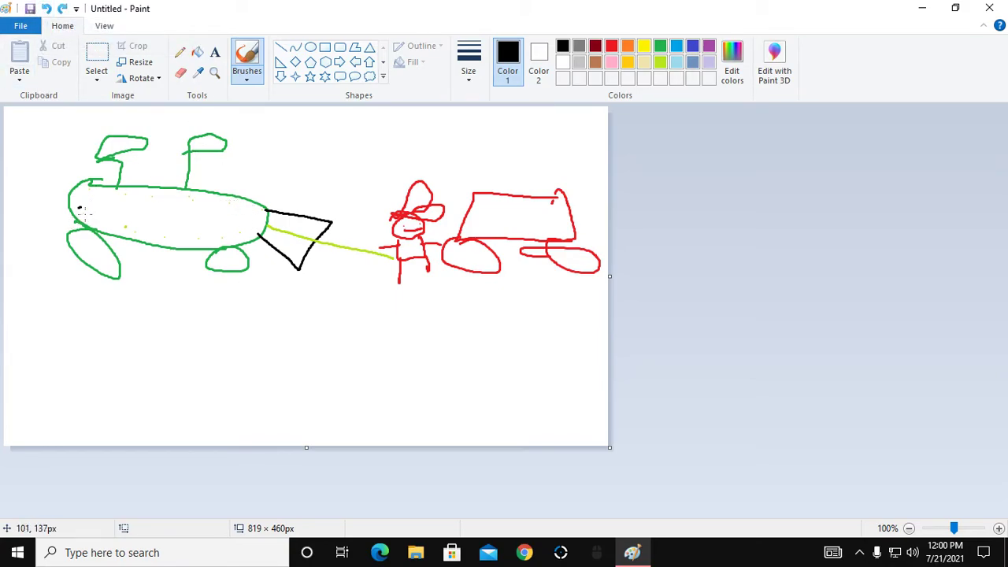
Brush small black square seats inside the green helicopter cabin
drag(92, 201, 79, 218)
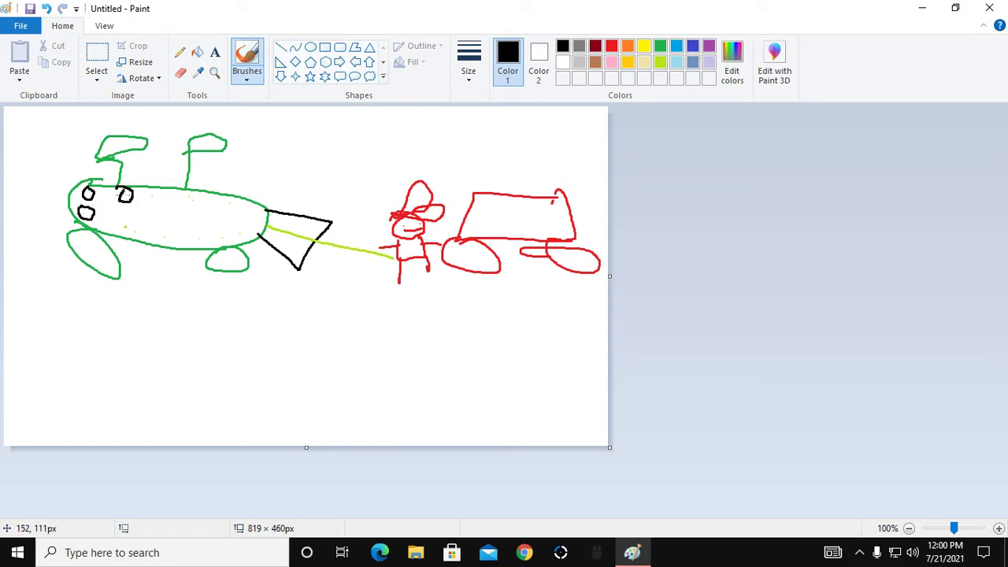
click(122, 224)
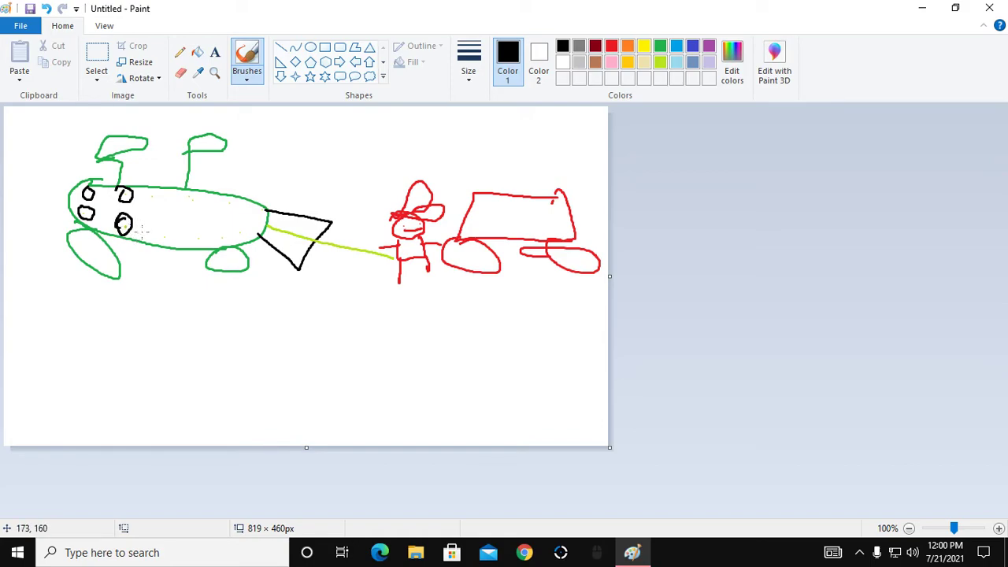
drag(138, 192, 154, 212)
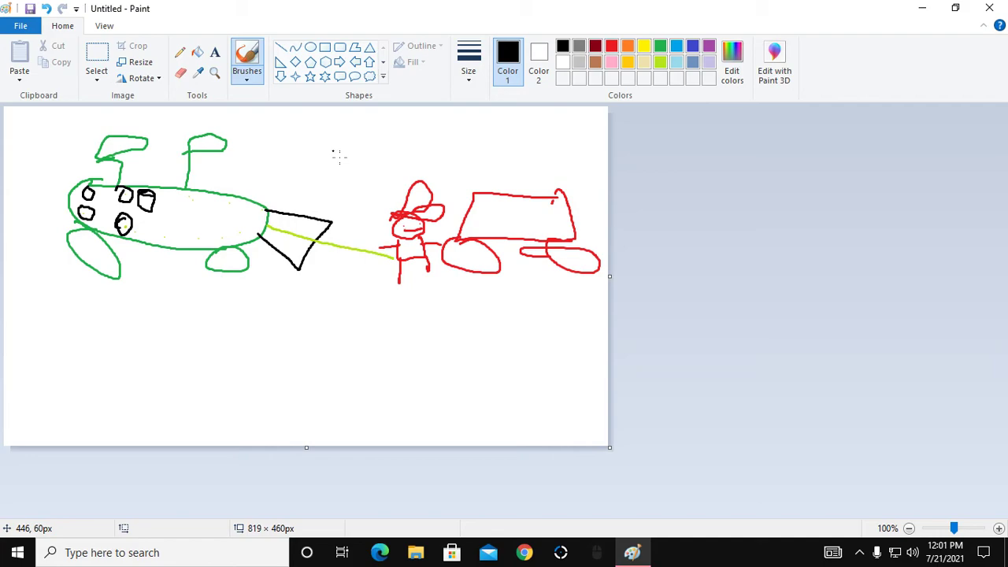
mouse_move(559, 282)
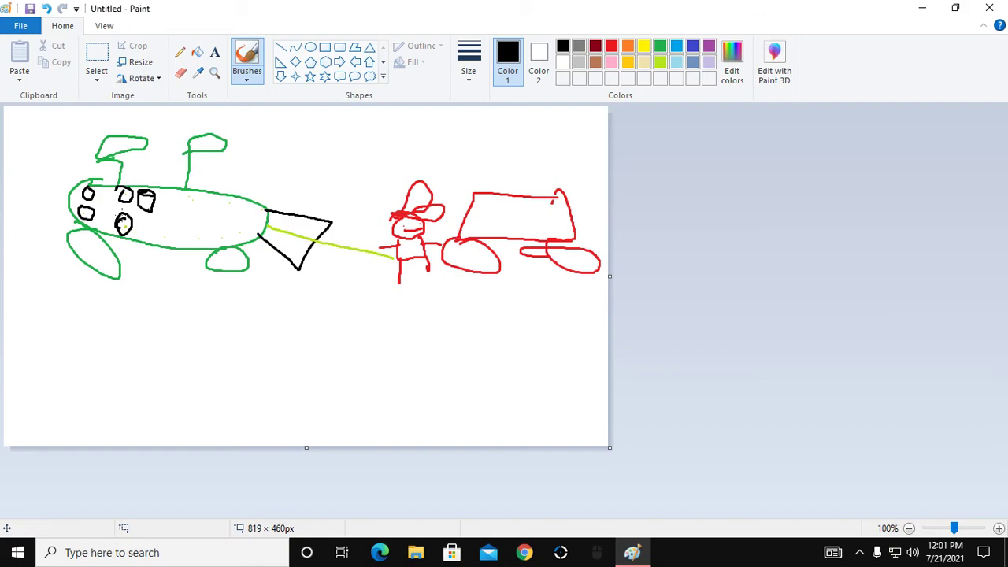
Draw a black car body with wheels near the bottom right of the canvas
drag(512, 397, 591, 397)
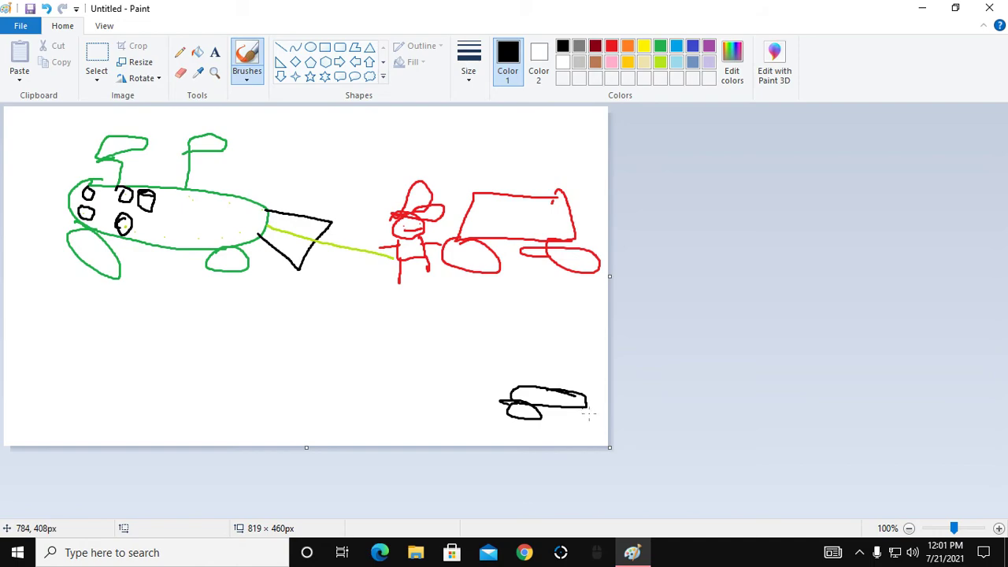
drag(551, 413, 586, 422)
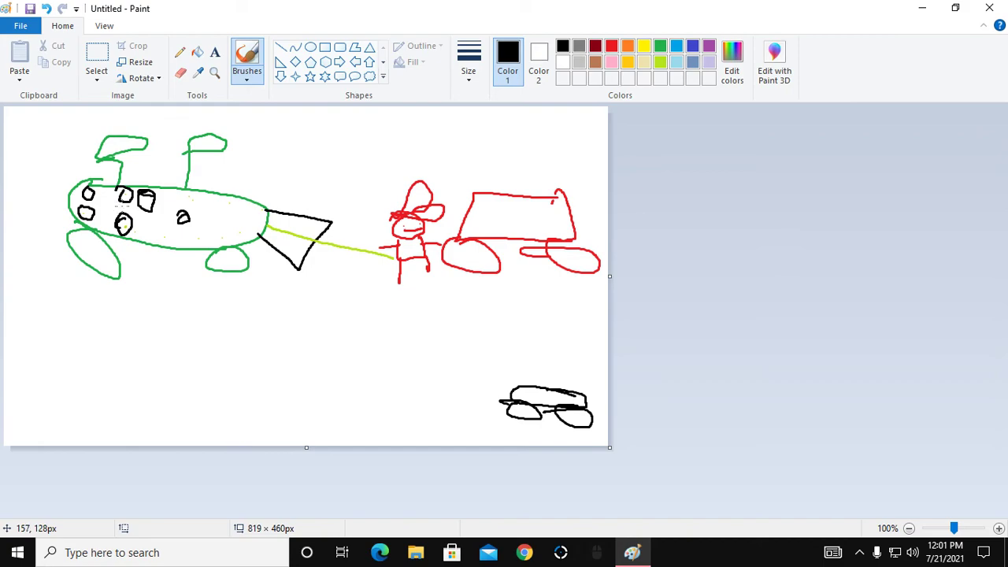
Hang a black strut with an oval below the helicopter and add black blobs around it
drag(186, 222, 186, 284)
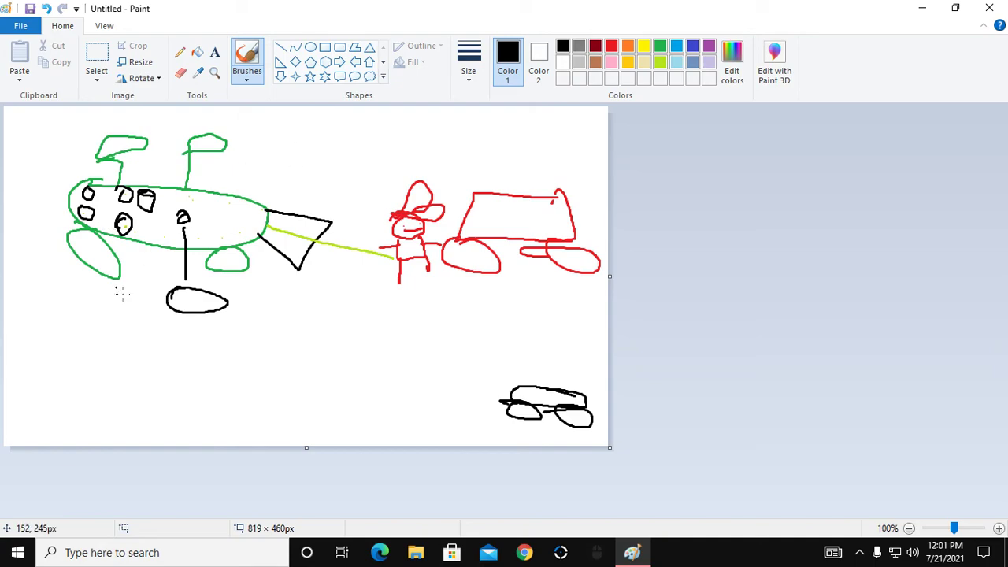
mouse_move(465, 151)
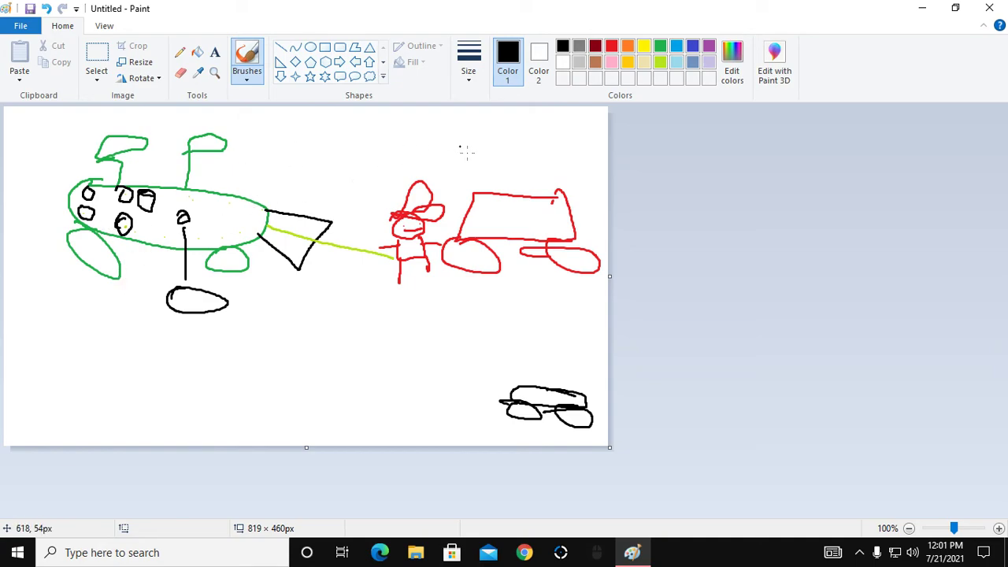
mouse_move(163, 236)
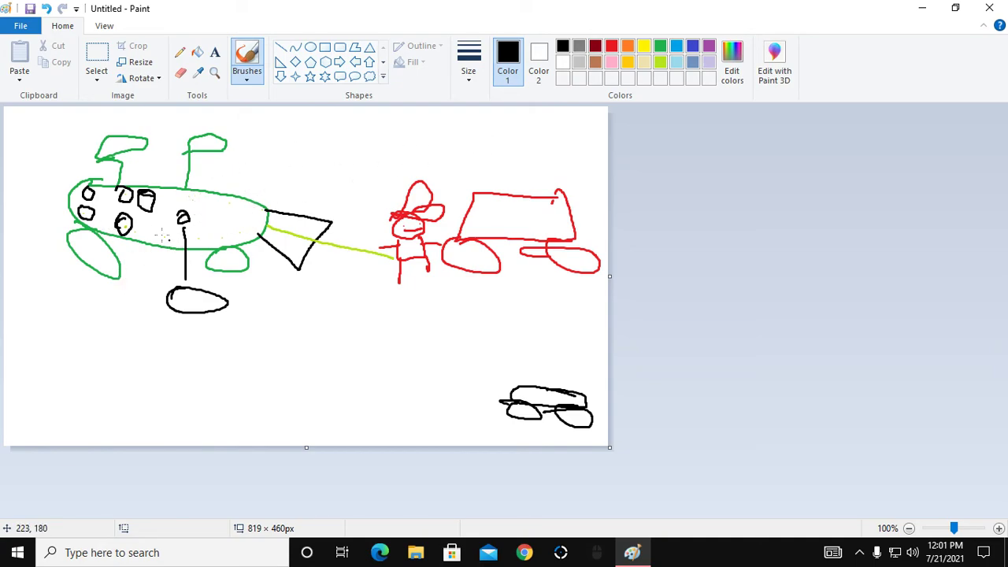
drag(145, 170, 170, 165)
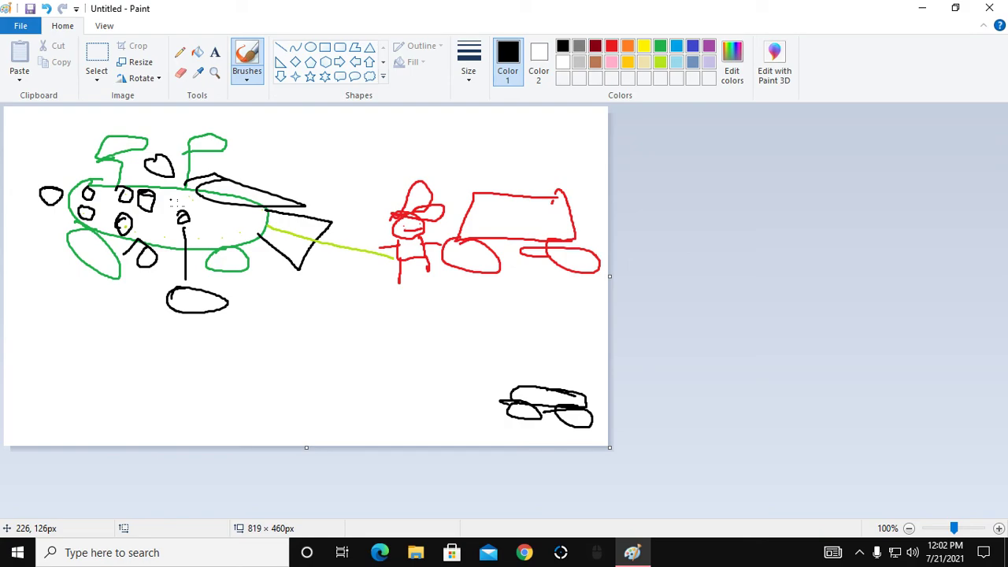
mouse_move(180, 213)
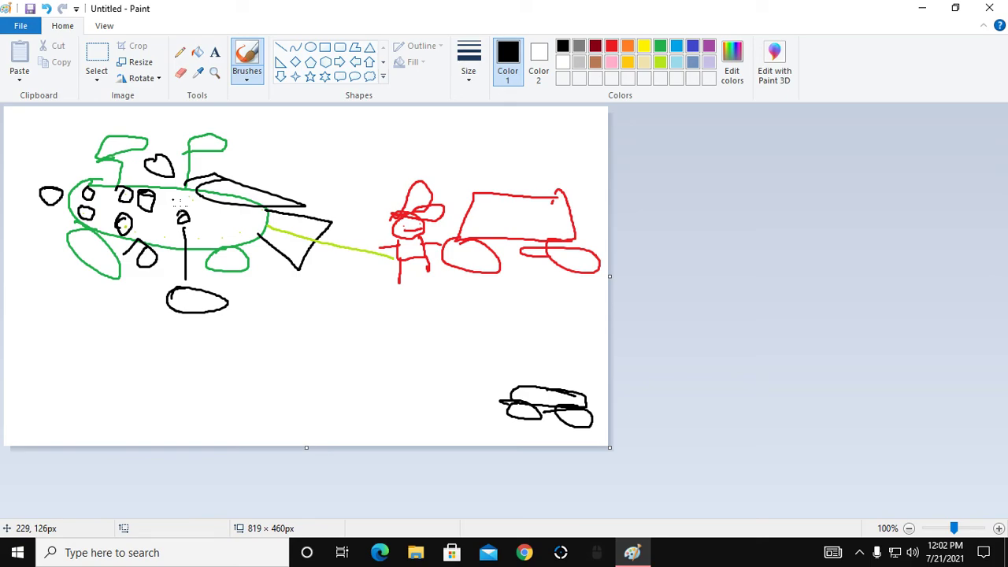